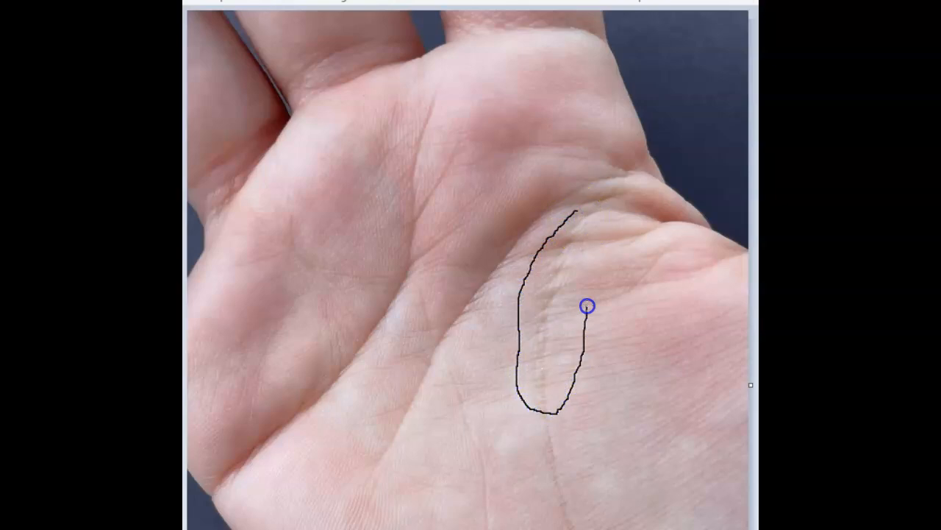
Step: Draw a closed leaf-shaped pencil loop around the scarred crease section on the palm's right side
{"action": "left_click_drag", "start_coordinate": [586, 306], "coordinate": [583, 276]}
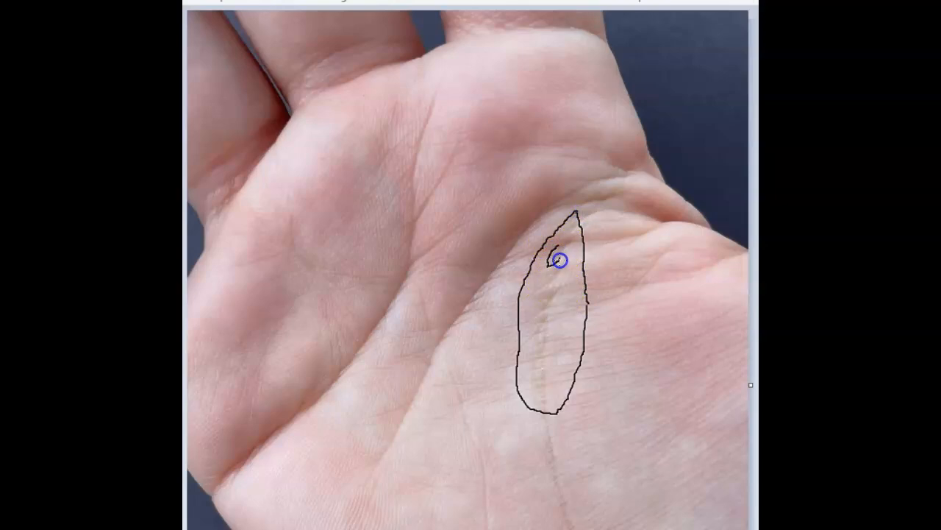
{"action": "left_click_drag", "start_coordinate": [559, 263], "coordinate": [565, 280]}
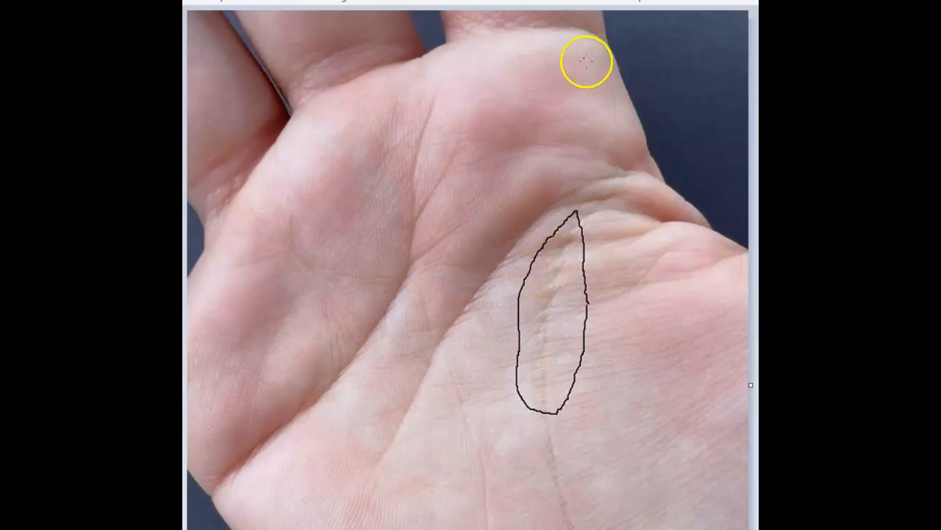
{"action": "mouse_move", "coordinate": [548, 182]}
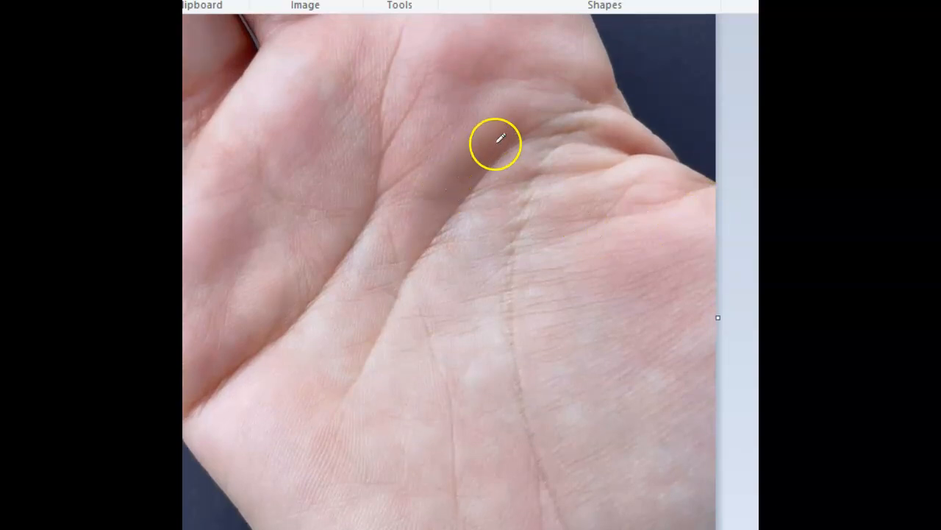
{"action": "left_click_drag", "start_coordinate": [495, 143], "coordinate": [468, 257]}
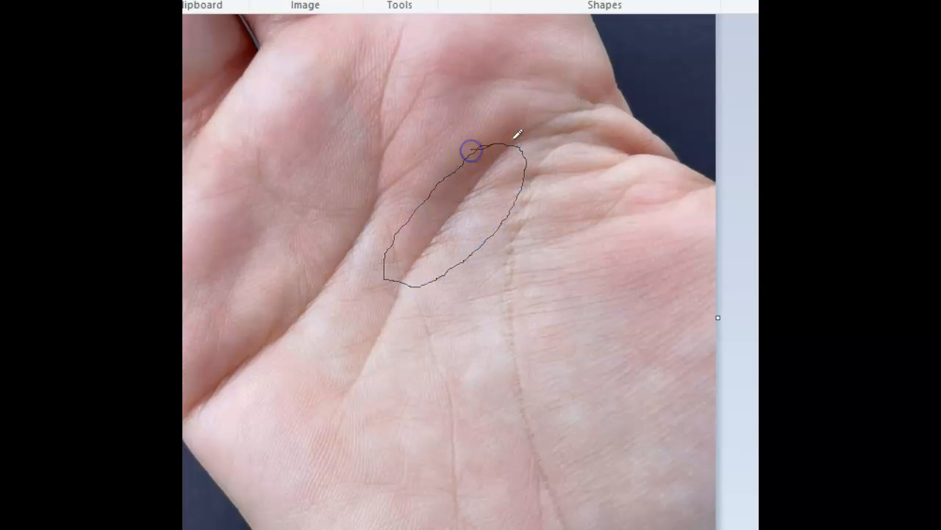
{"action": "left_click_drag", "start_coordinate": [468, 149], "coordinate": [444, 226]}
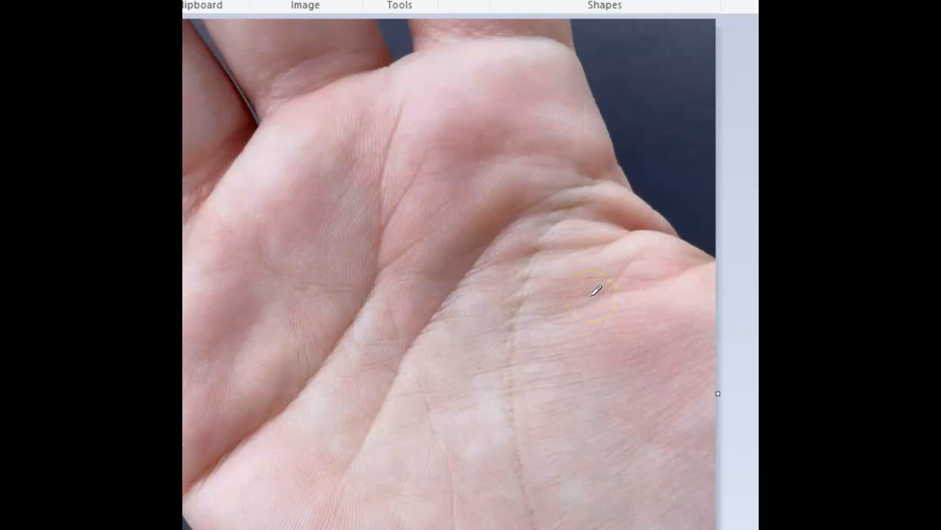
{"action": "mouse_move", "coordinate": [544, 188]}
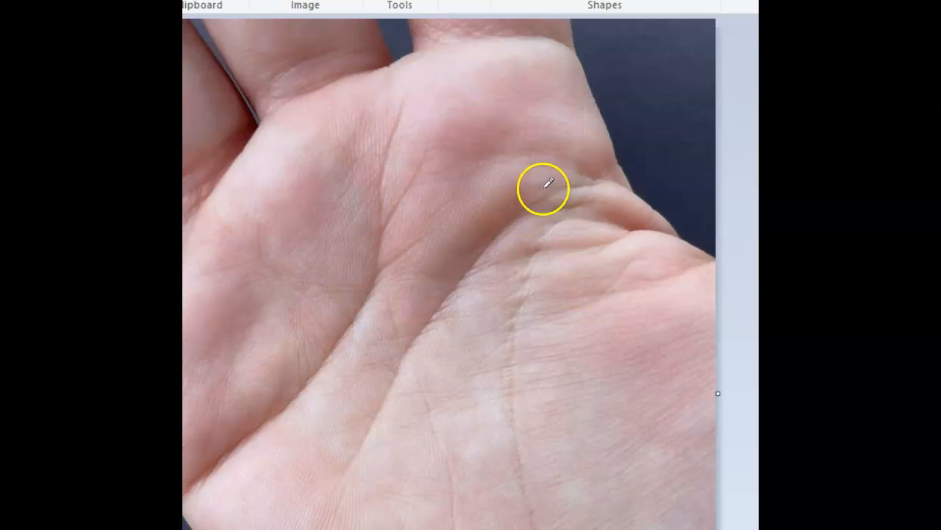
Step: Loop around the upper palm crease section and draw short horizontal strokes inside it
{"action": "left_click_drag", "start_coordinate": [544, 184], "coordinate": [398, 328]}
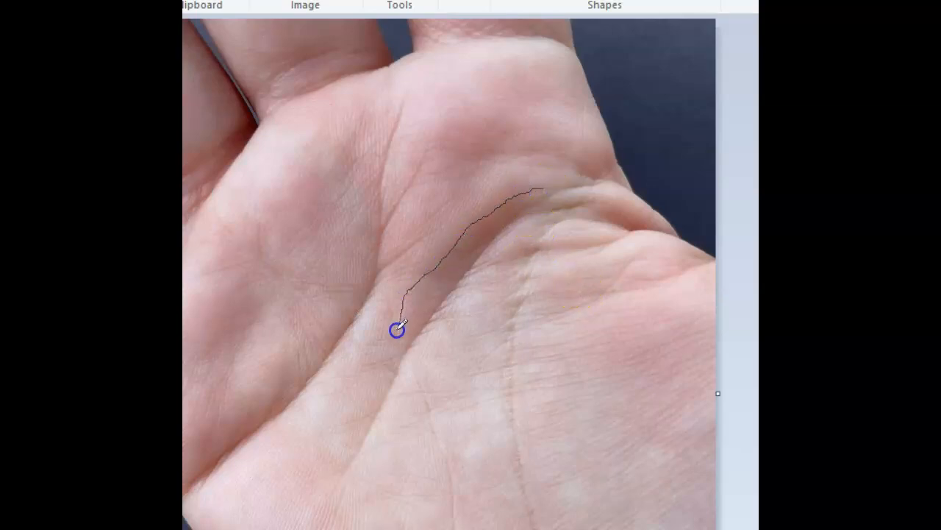
{"action": "left_click_drag", "start_coordinate": [398, 330], "coordinate": [540, 242]}
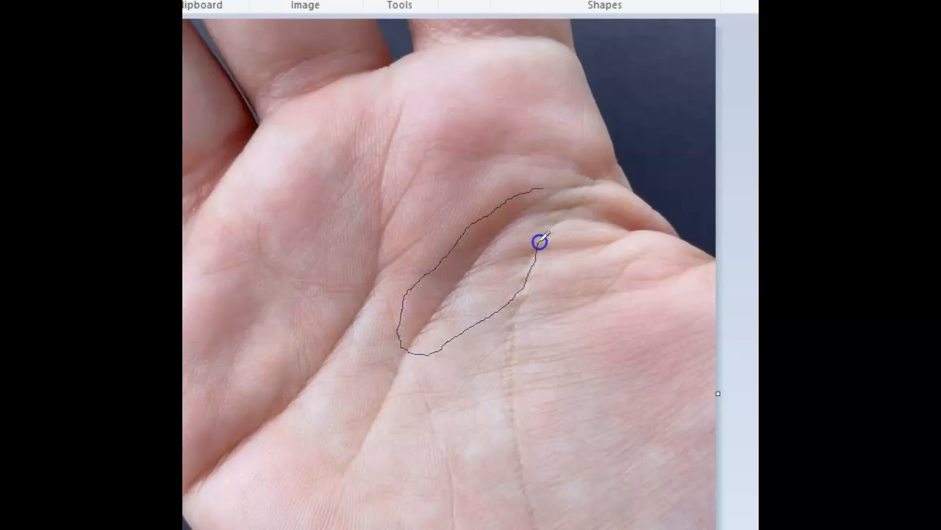
{"action": "mouse_move", "coordinate": [543, 219]}
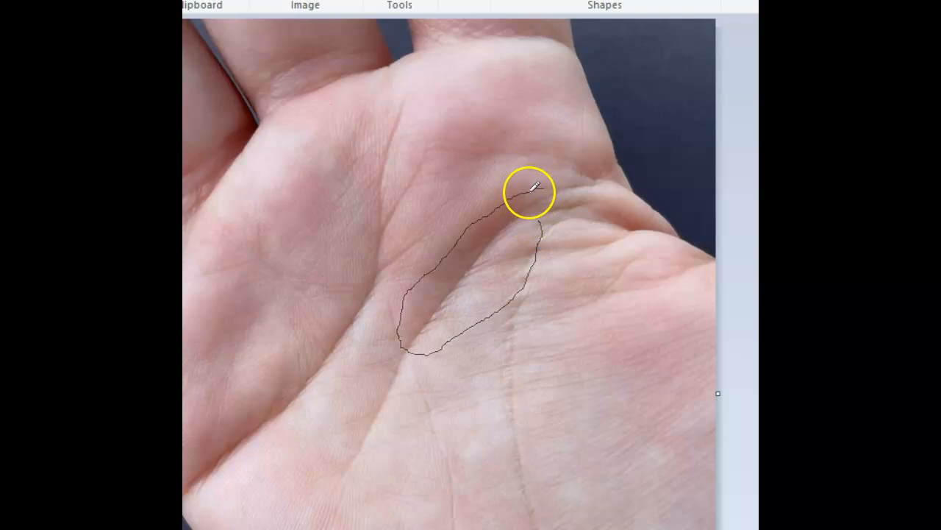
{"action": "left_click_drag", "start_coordinate": [528, 191], "coordinate": [537, 253]}
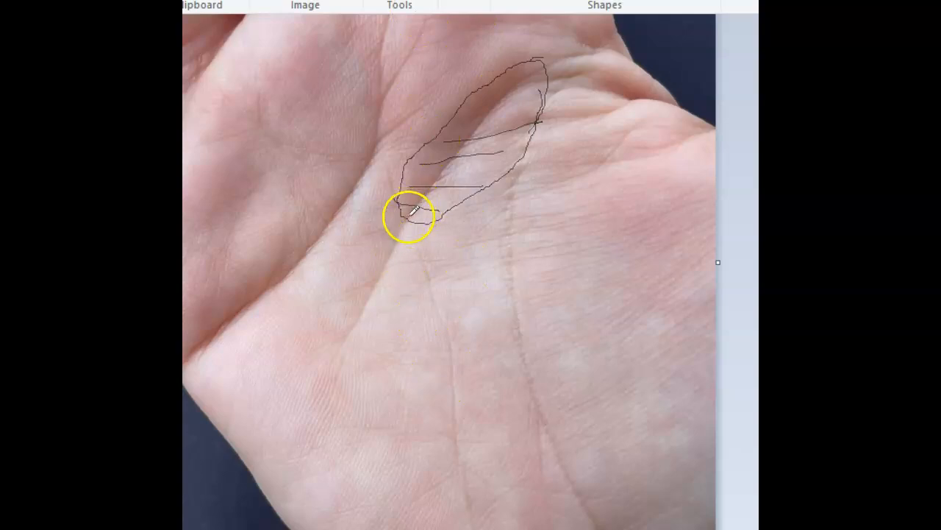
{"action": "mouse_move", "coordinate": [338, 328]}
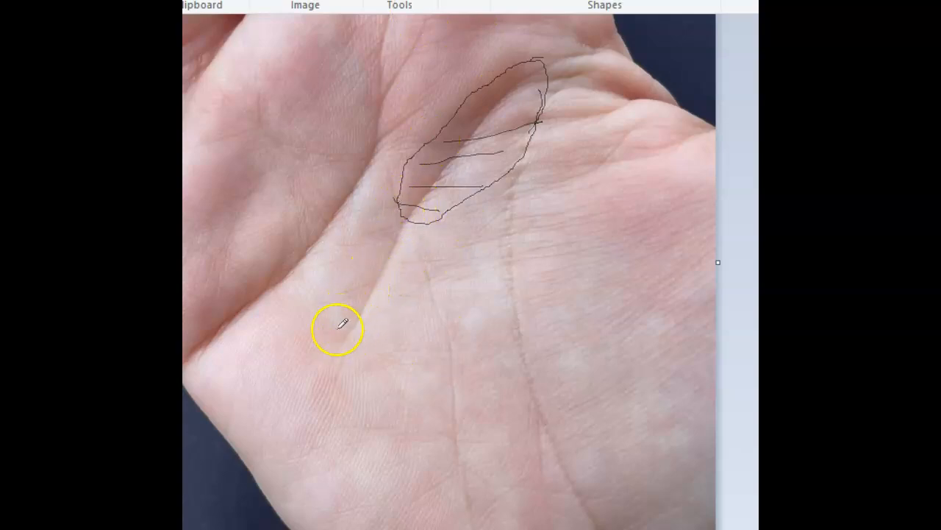
{"action": "mouse_move", "coordinate": [357, 334]}
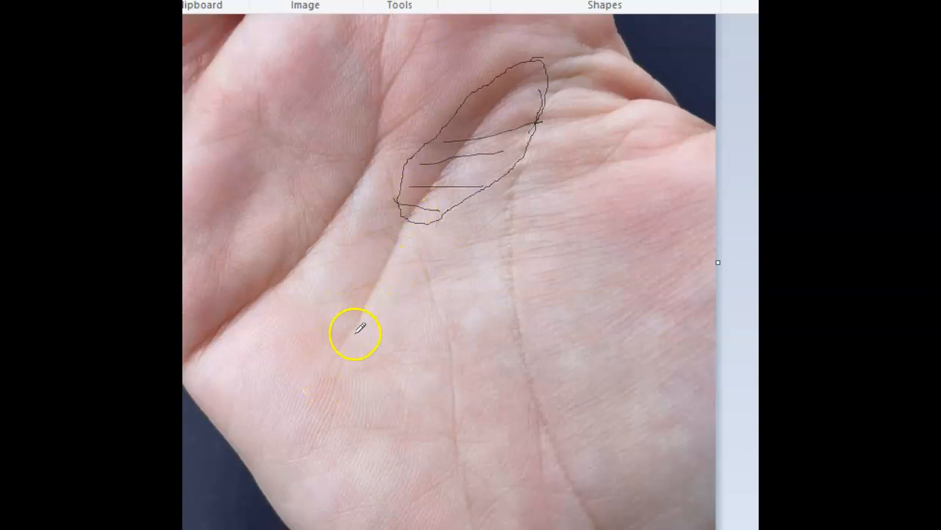
{"action": "mouse_move", "coordinate": [463, 247]}
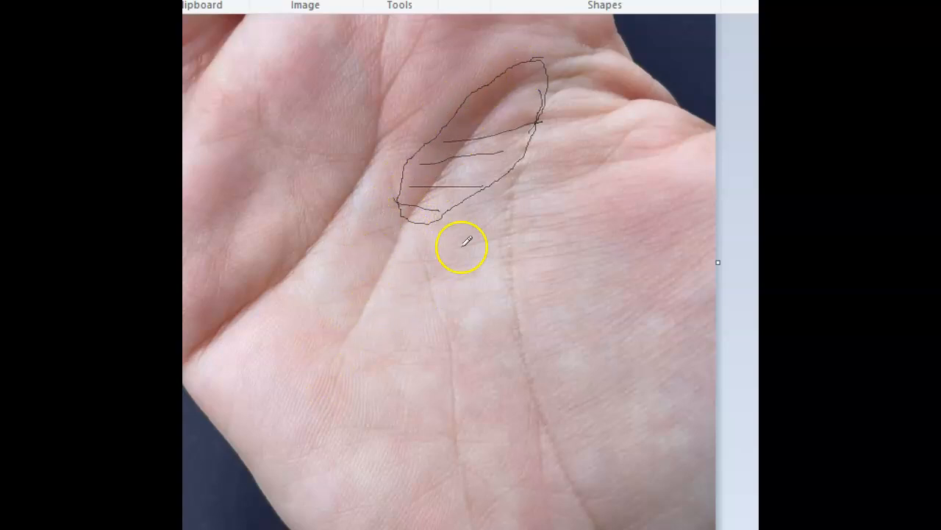
{"action": "mouse_move", "coordinate": [360, 327]}
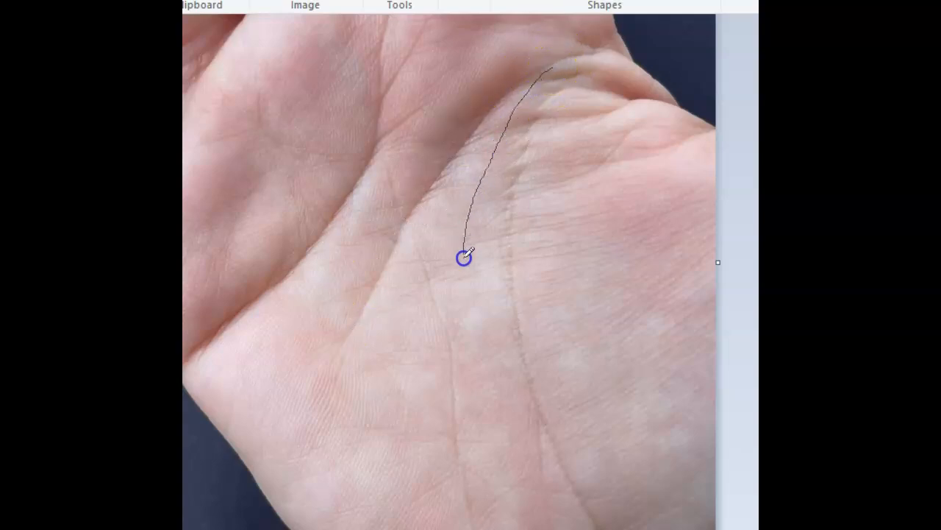
Step: Draw an elongated pencil loop around the central crease with a tail toward the wrist
{"action": "left_click_drag", "start_coordinate": [463, 257], "coordinate": [577, 96]}
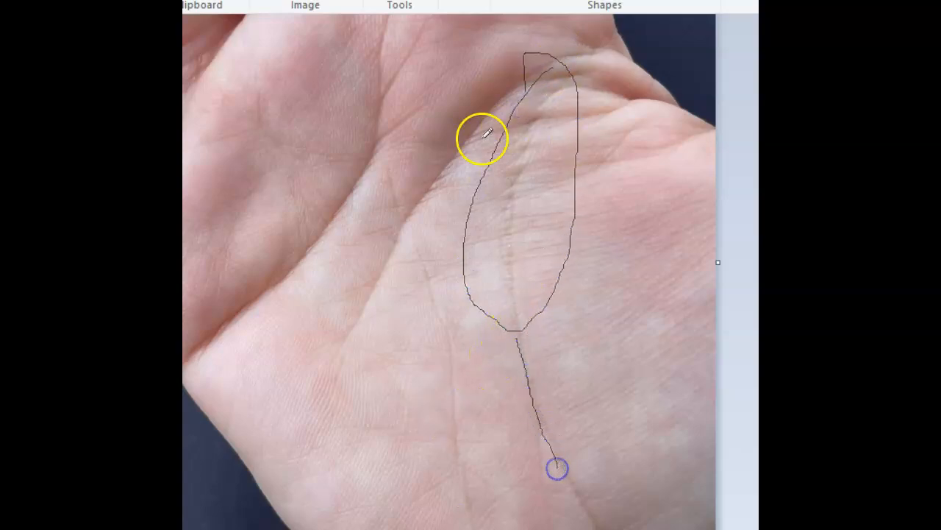
{"action": "mouse_move", "coordinate": [555, 456]}
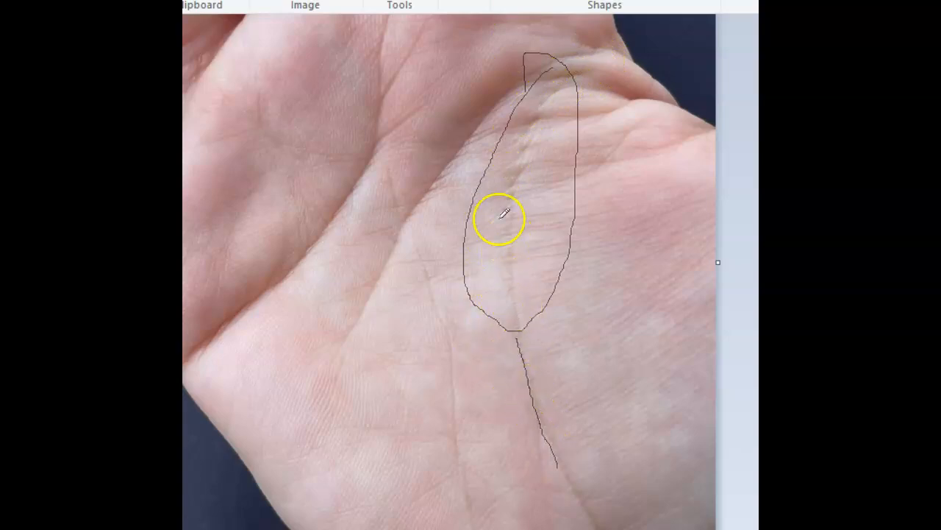
{"action": "mouse_move", "coordinate": [507, 252]}
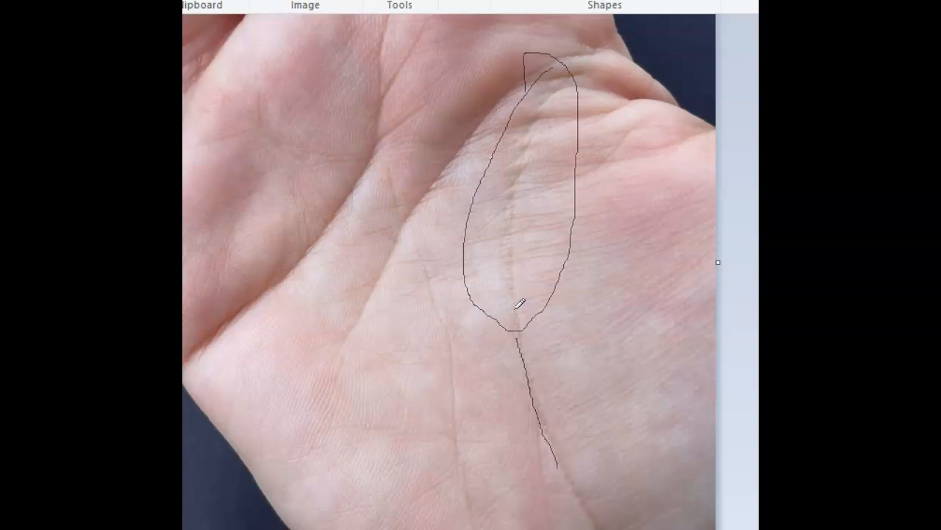
{"action": "mouse_move", "coordinate": [535, 198]}
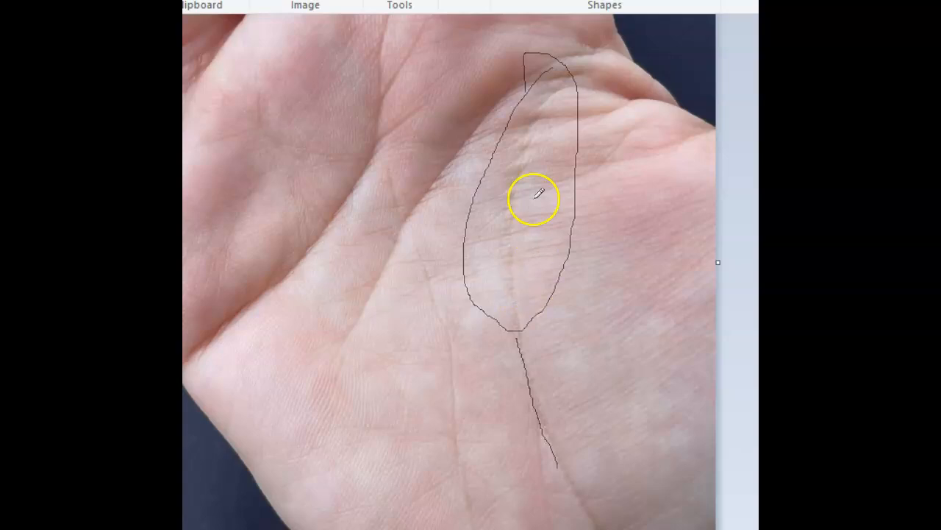
{"action": "mouse_move", "coordinate": [506, 279]}
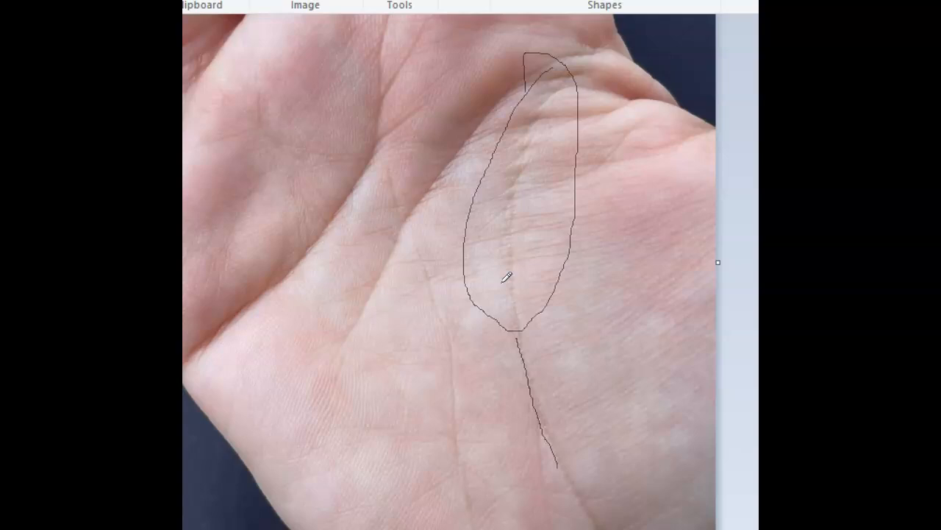
{"action": "mouse_move", "coordinate": [411, 158]}
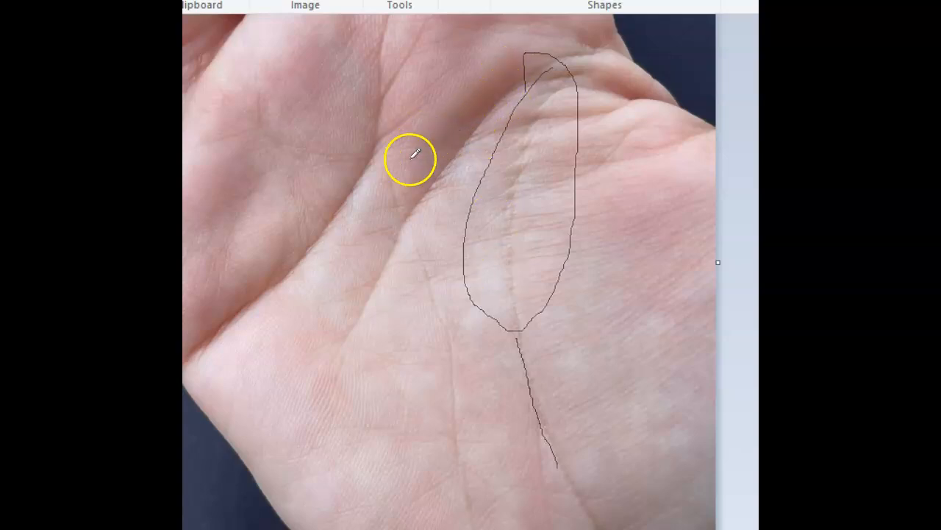
{"action": "mouse_move", "coordinate": [432, 140]}
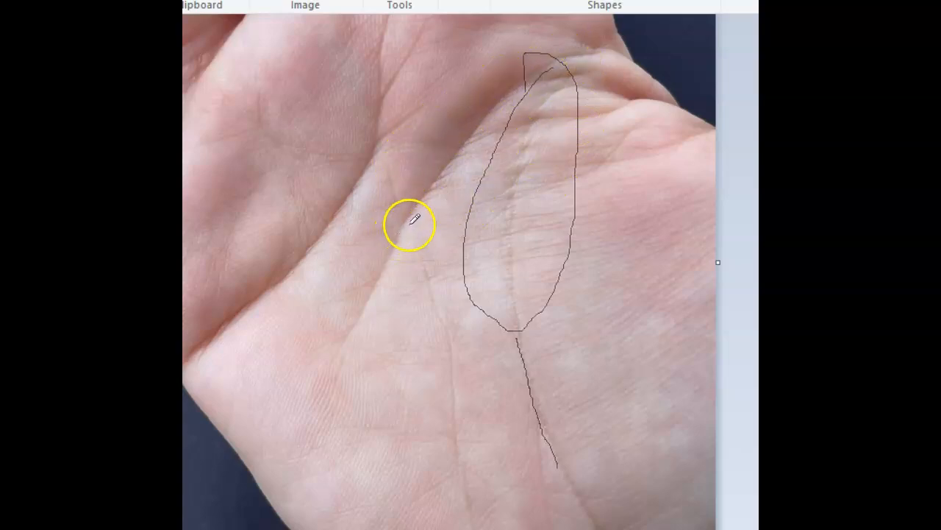
{"action": "mouse_move", "coordinate": [355, 327]}
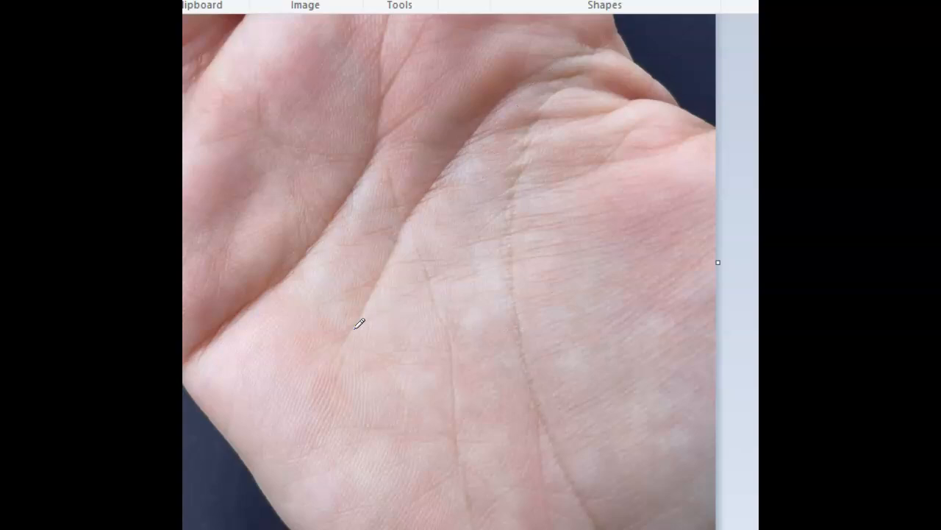
{"action": "mouse_move", "coordinate": [482, 180]}
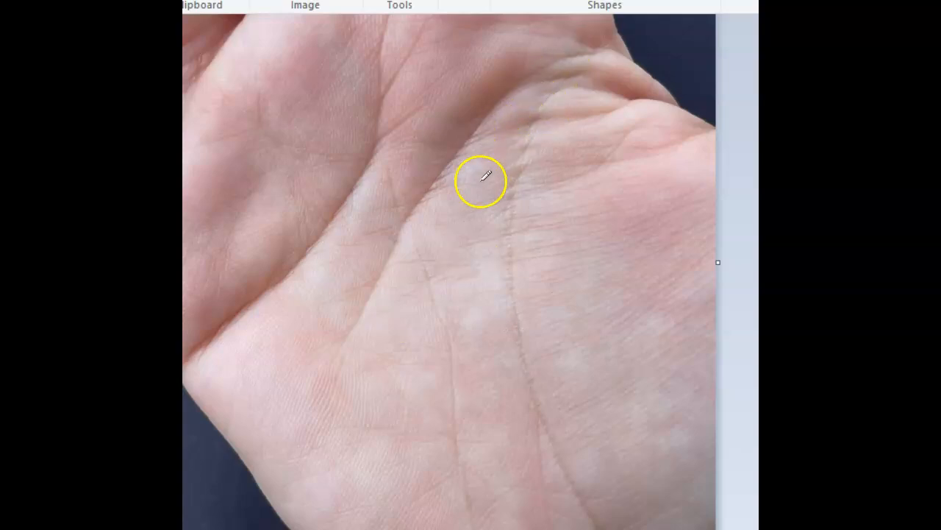
{"action": "mouse_move", "coordinate": [459, 325]}
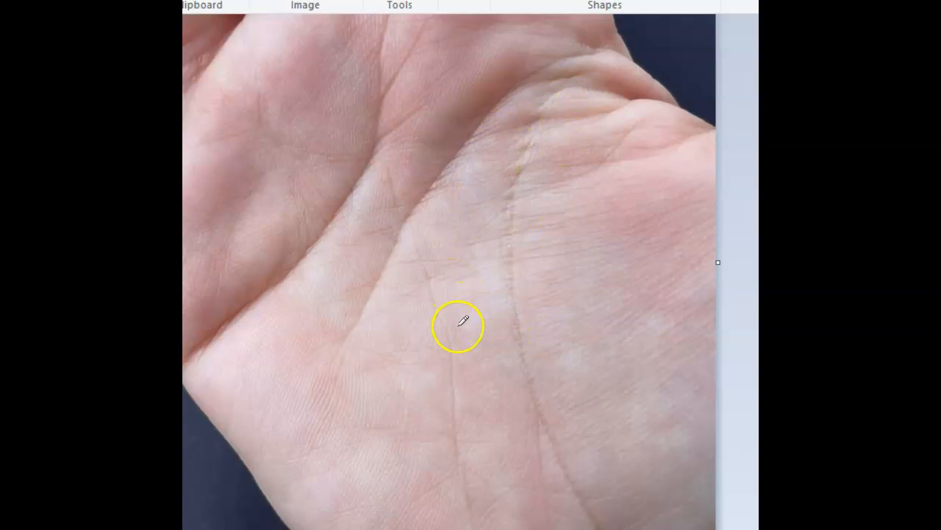
{"action": "mouse_move", "coordinate": [561, 169]}
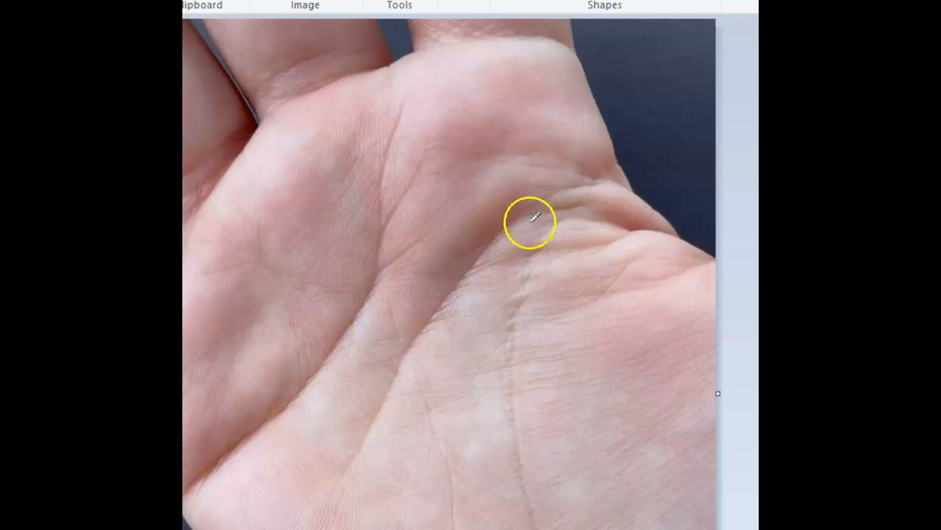
{"action": "mouse_move", "coordinate": [456, 50]}
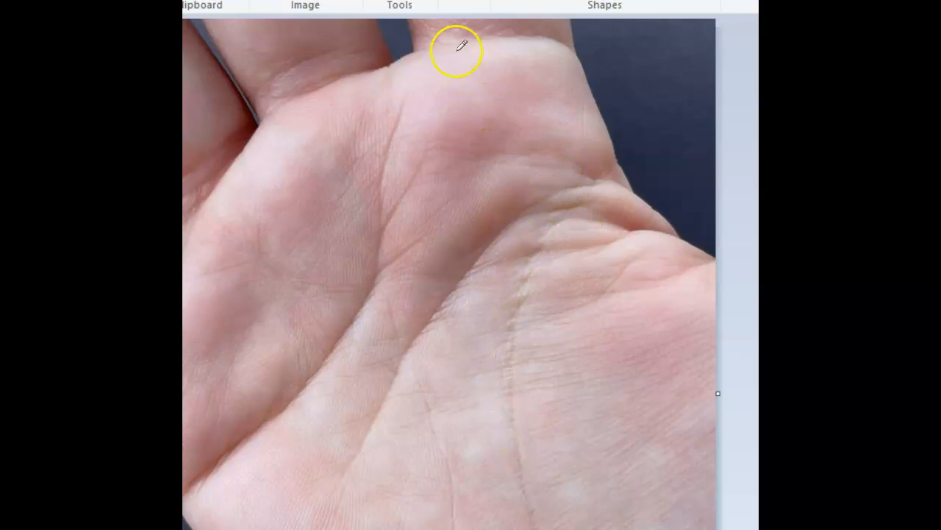
{"action": "mouse_move", "coordinate": [550, 333]}
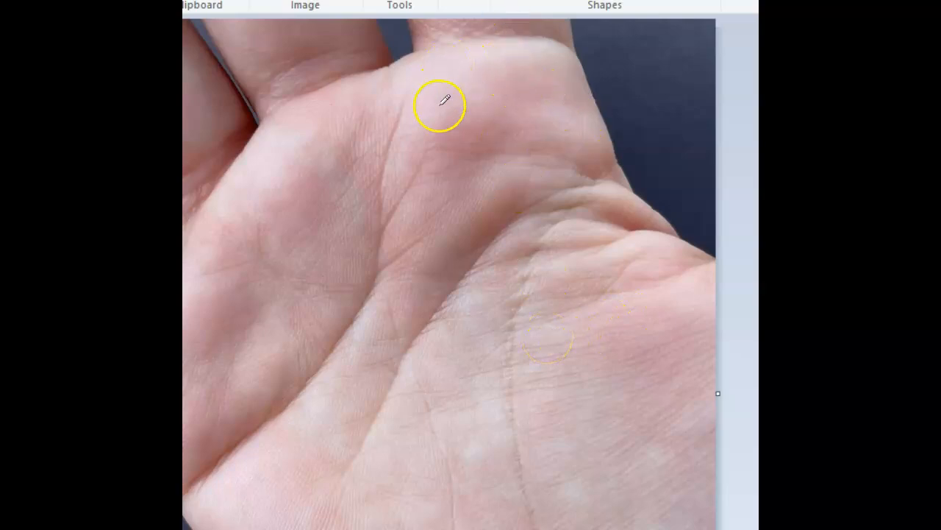
{"action": "mouse_move", "coordinate": [570, 312]}
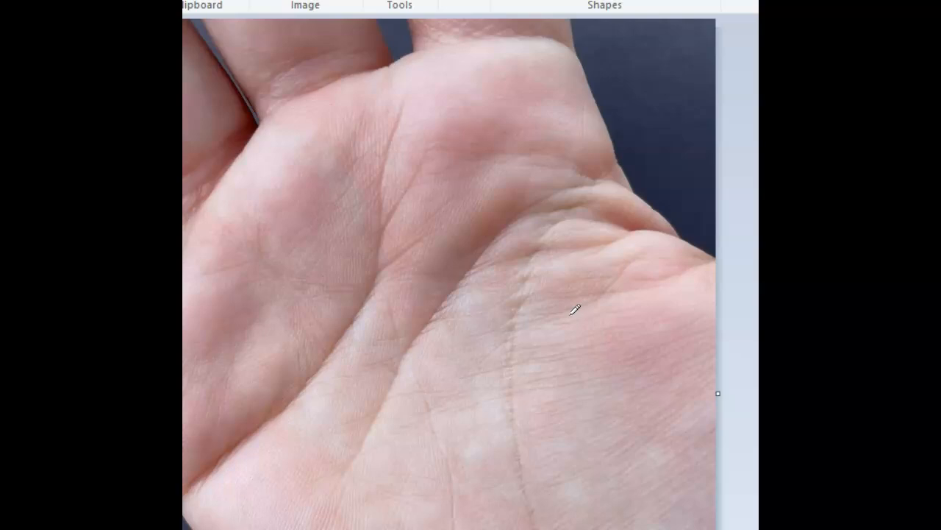
{"action": "mouse_move", "coordinate": [557, 19]}
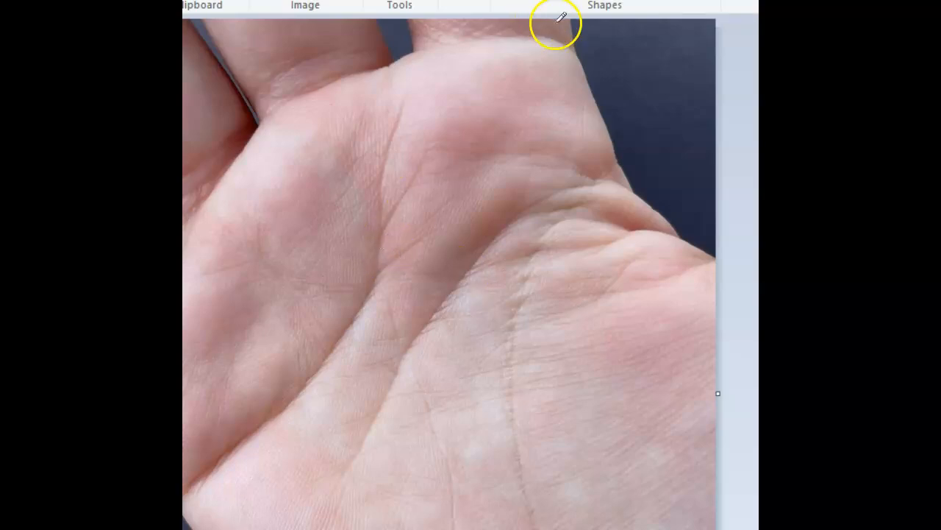
{"action": "mouse_move", "coordinate": [493, 123]}
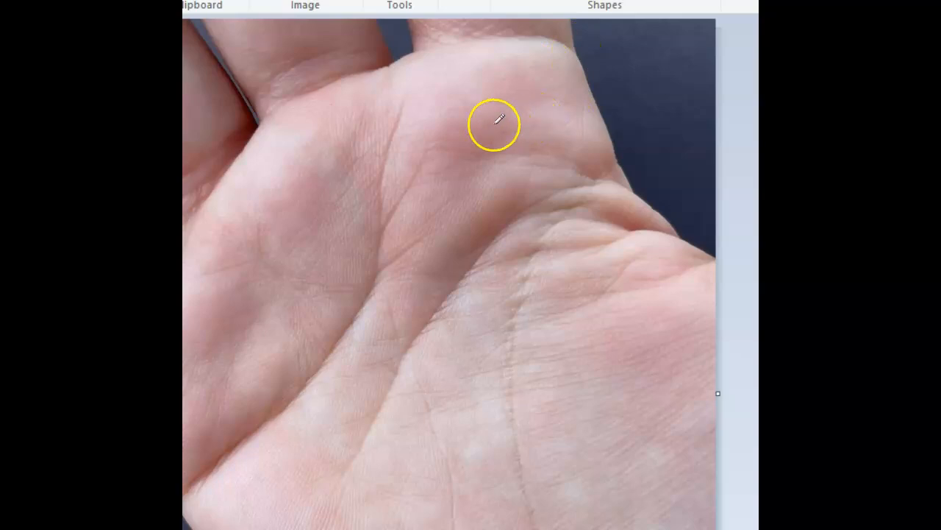
{"action": "mouse_move", "coordinate": [561, 266]}
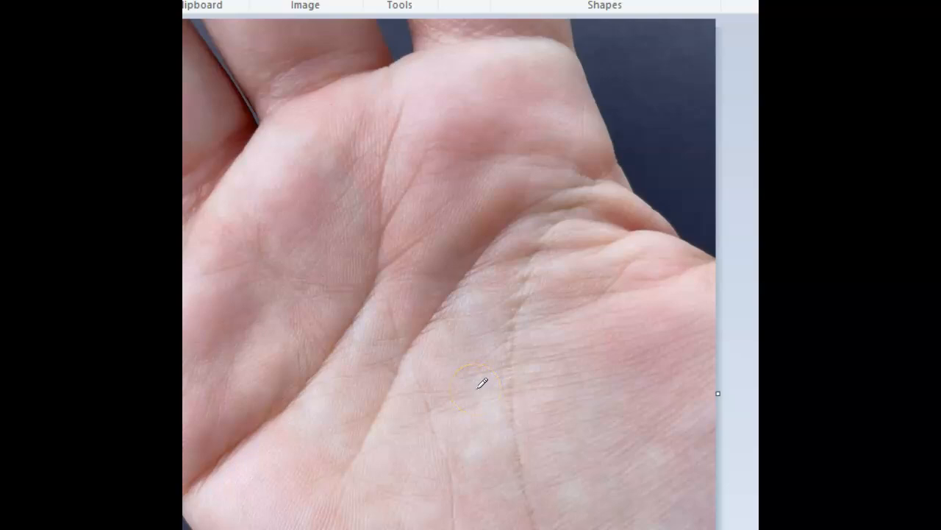
{"action": "mouse_move", "coordinate": [524, 491]}
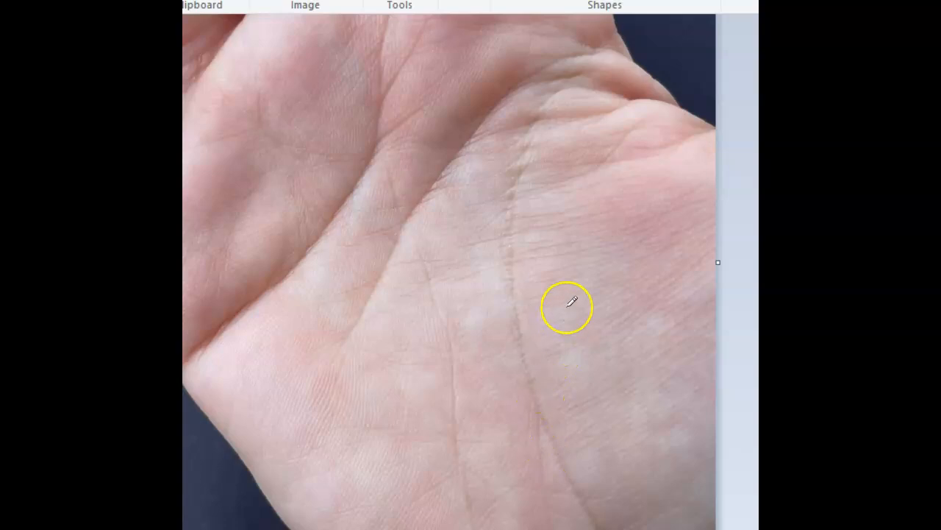
{"action": "mouse_move", "coordinate": [574, 299]}
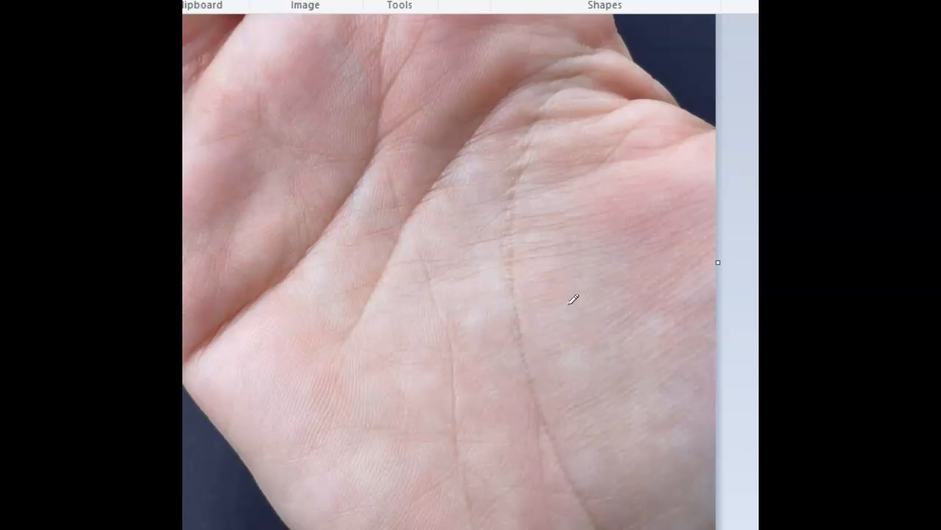